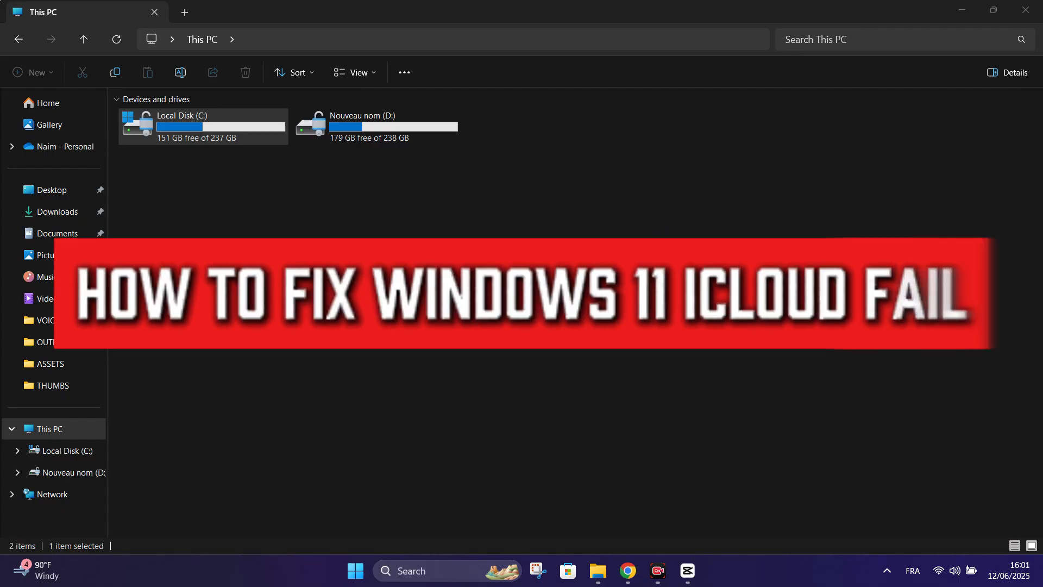
# - Open the Startup apps list in Settings > Apps
pyautogui.rightClick(289, 284)
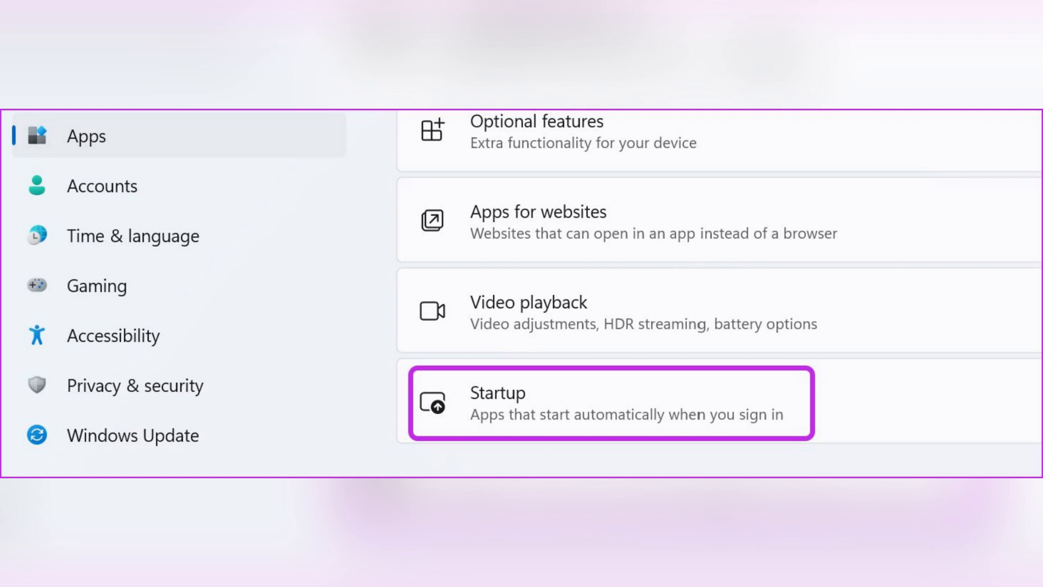
pyautogui.click(610, 403)
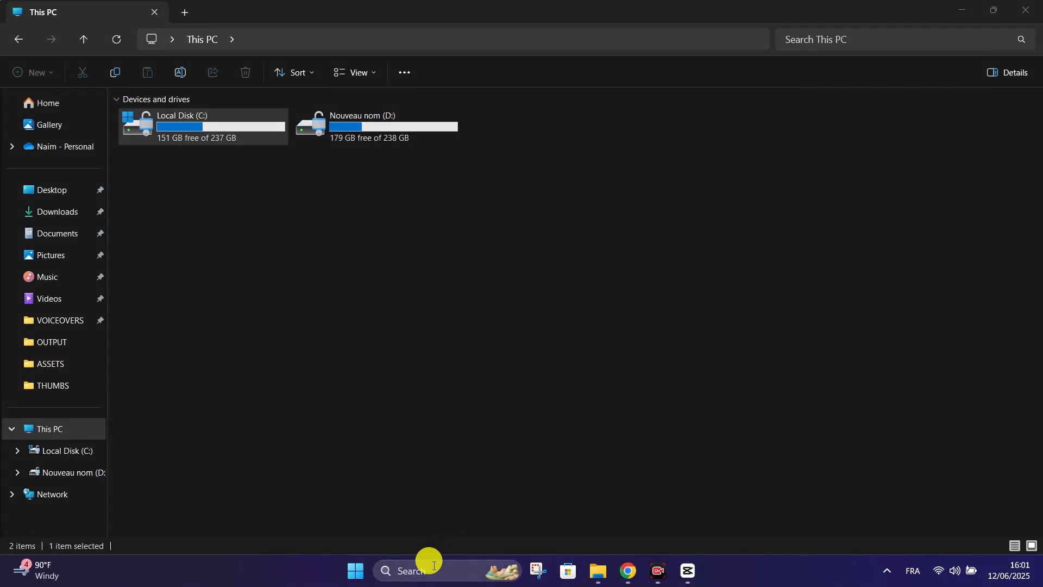
# - Open the taskbar search panel showing recent apps and searches
pyautogui.click(407, 570)
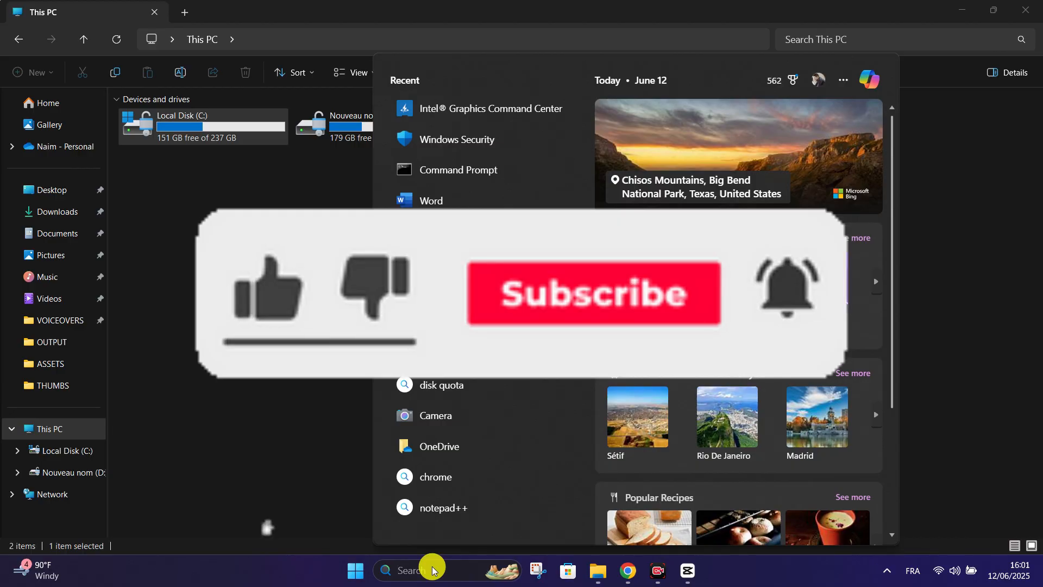